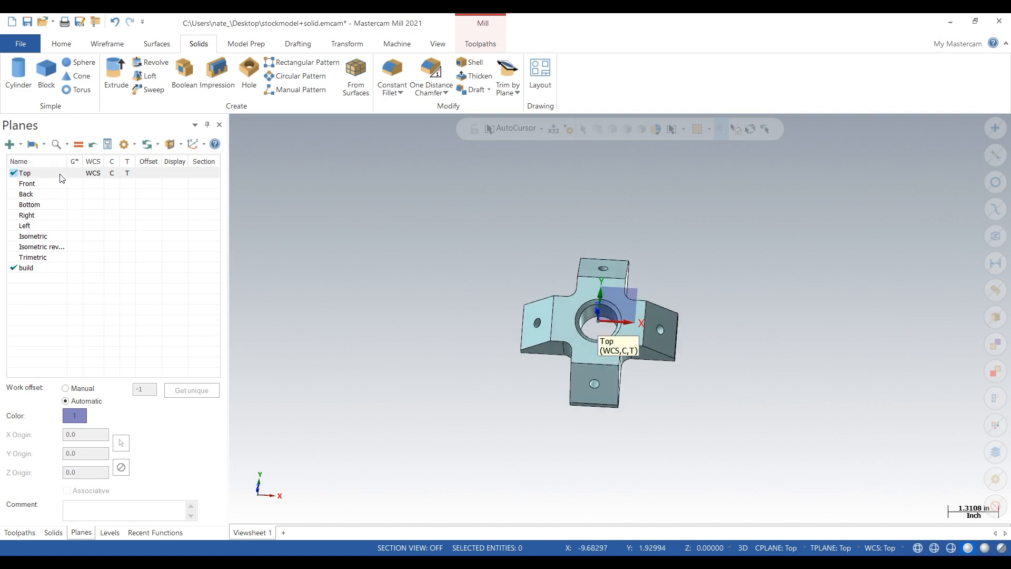
- Duplicate the Top plane and rename the copy to 100
{"action": "right_click", "coordinate": [25, 172]}
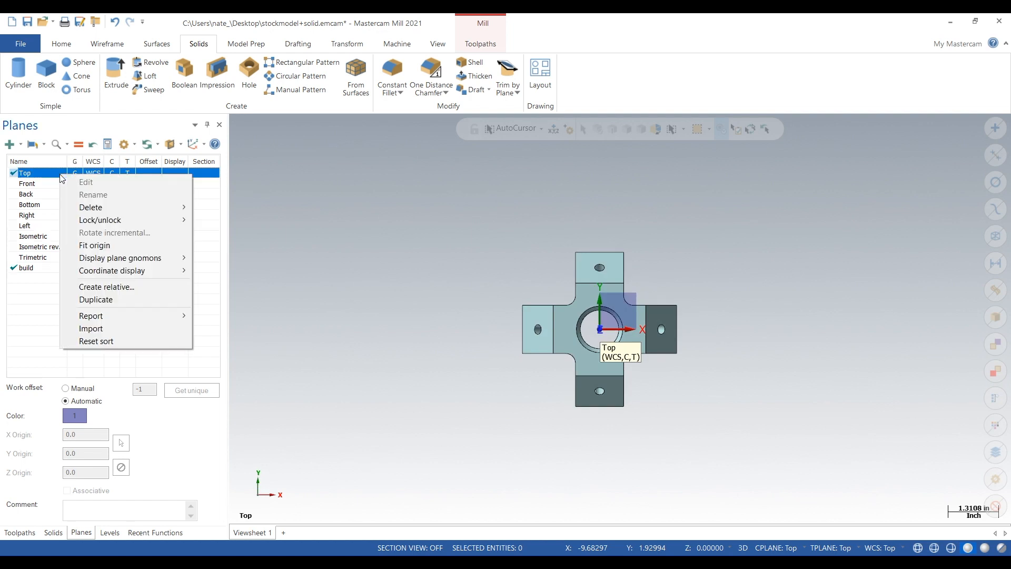
{"action": "left_click", "coordinate": [96, 299]}
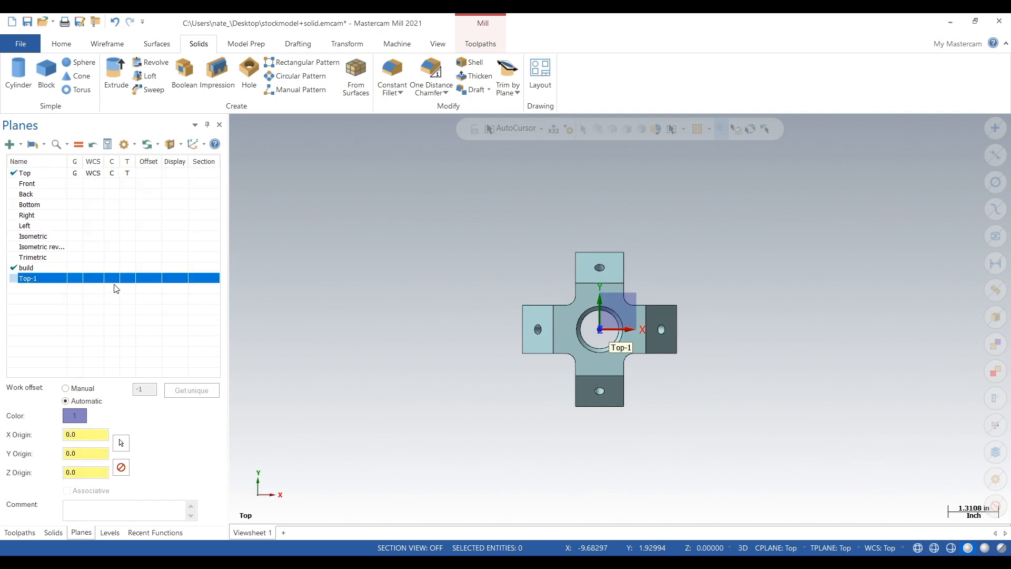
{"action": "double_click", "coordinate": [28, 278]}
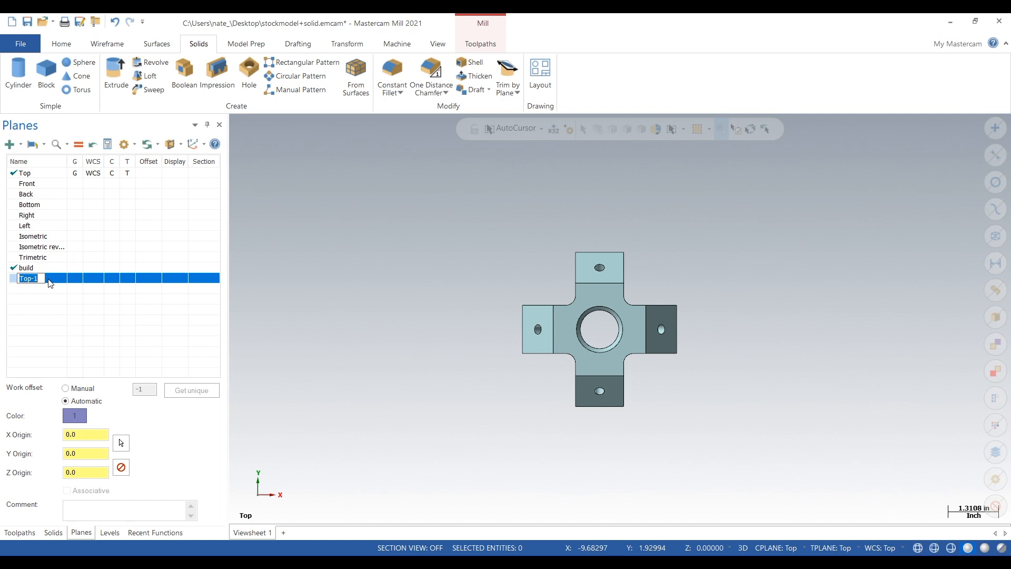
{"action": "type", "text": "100"}
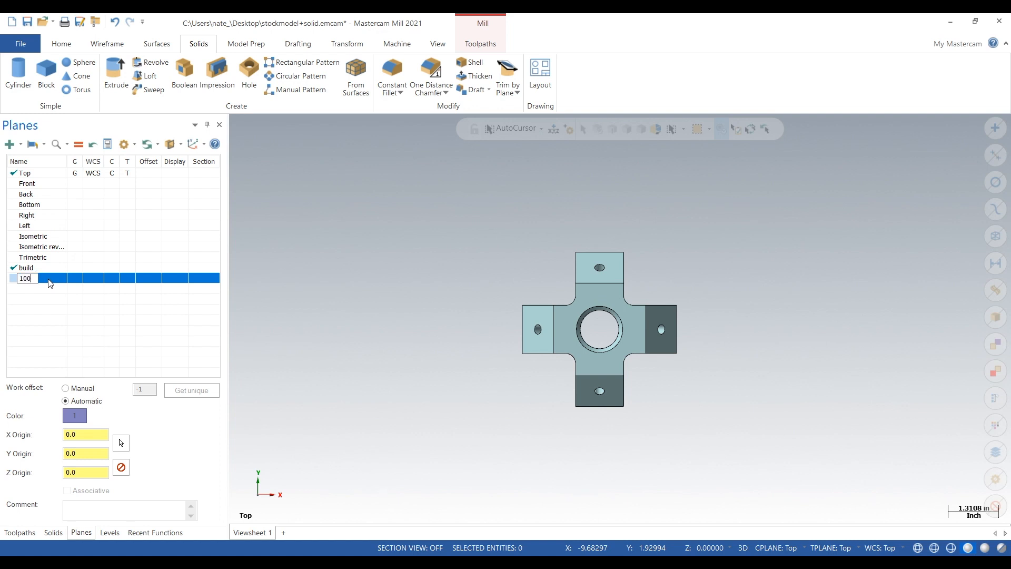
{"action": "key", "text": "Return"}
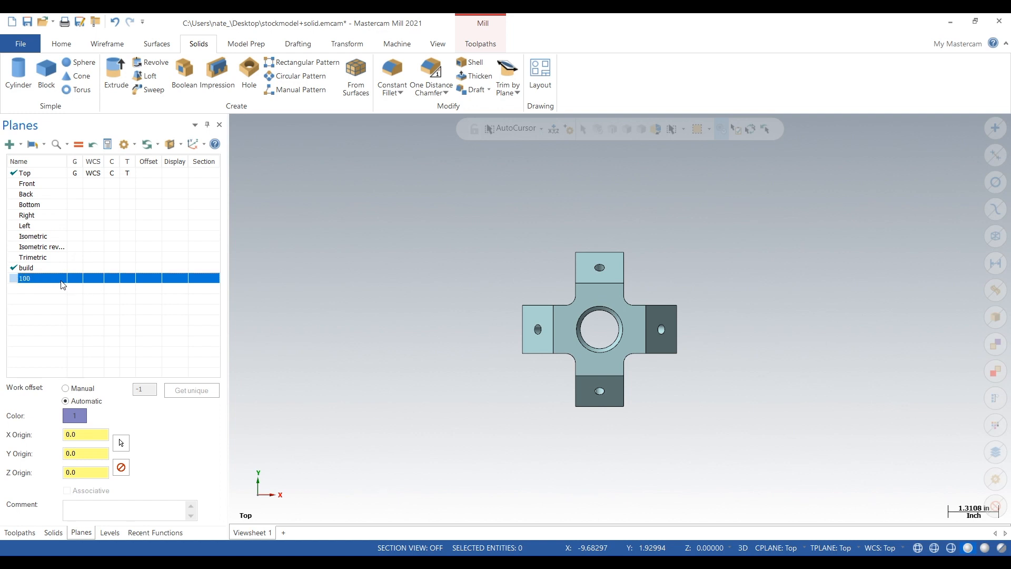
- Make plane 100 the graphics view, WCS, and construction/tool plane
{"action": "left_click", "coordinate": [73, 278]}
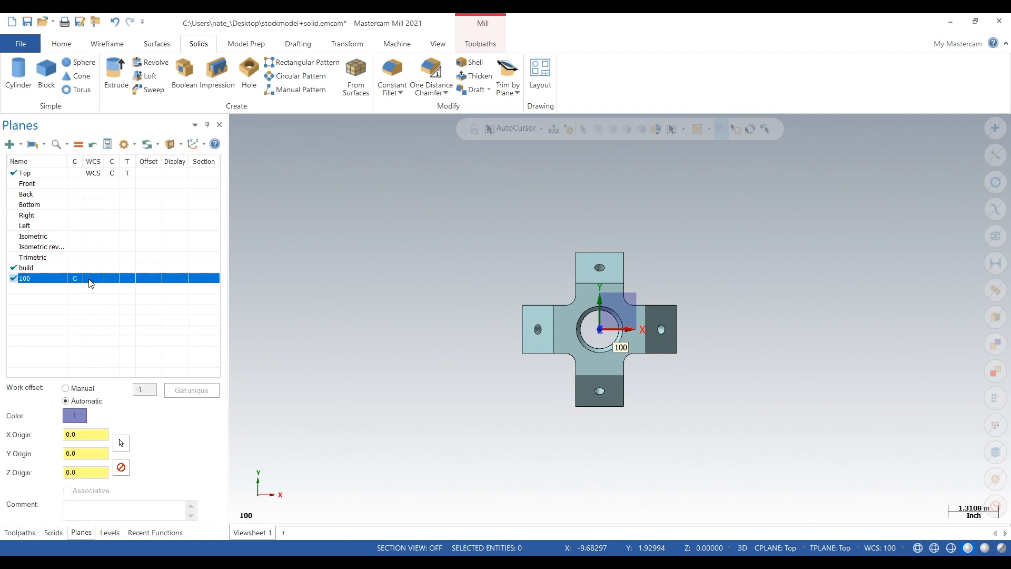
{"action": "left_click", "coordinate": [93, 278]}
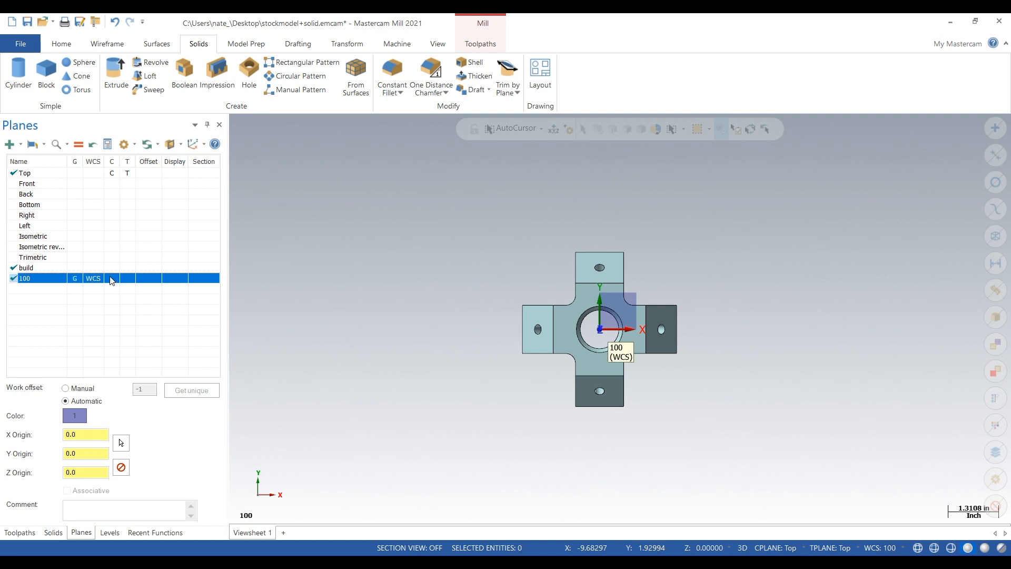
{"action": "left_click", "coordinate": [111, 278]}
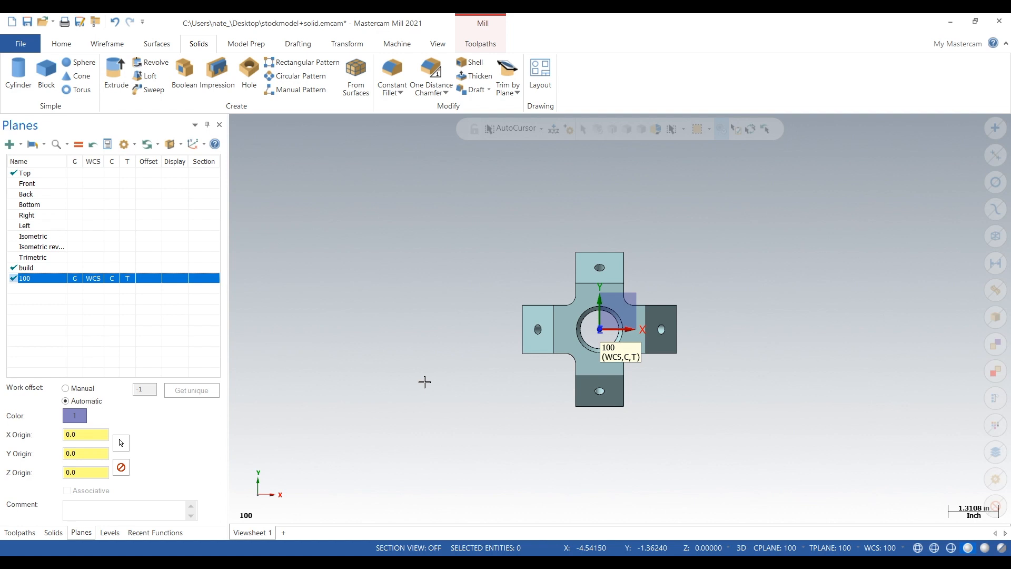
{"action": "mouse_move", "coordinate": [124, 322]}
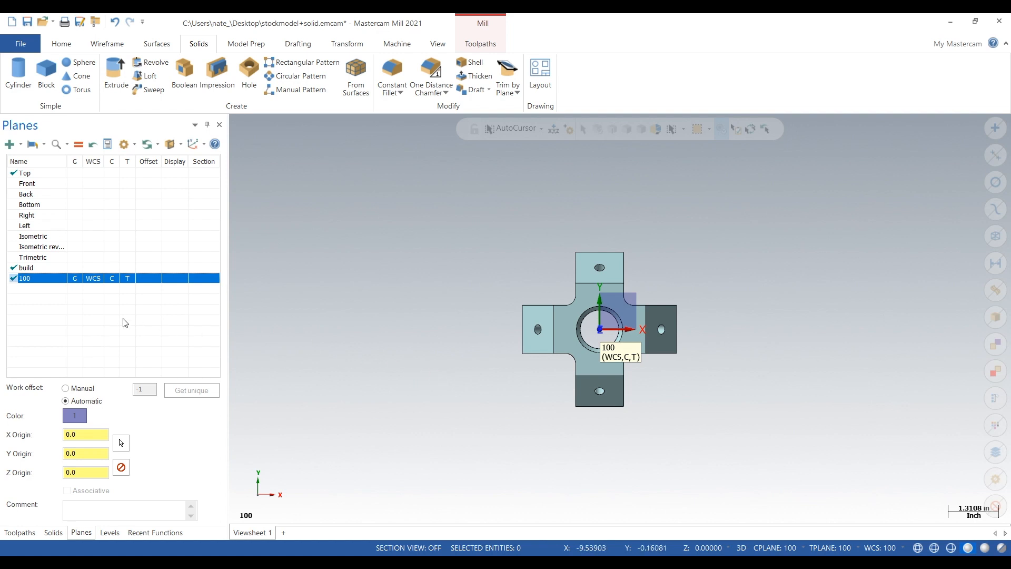
{"action": "mouse_move", "coordinate": [52, 286]}
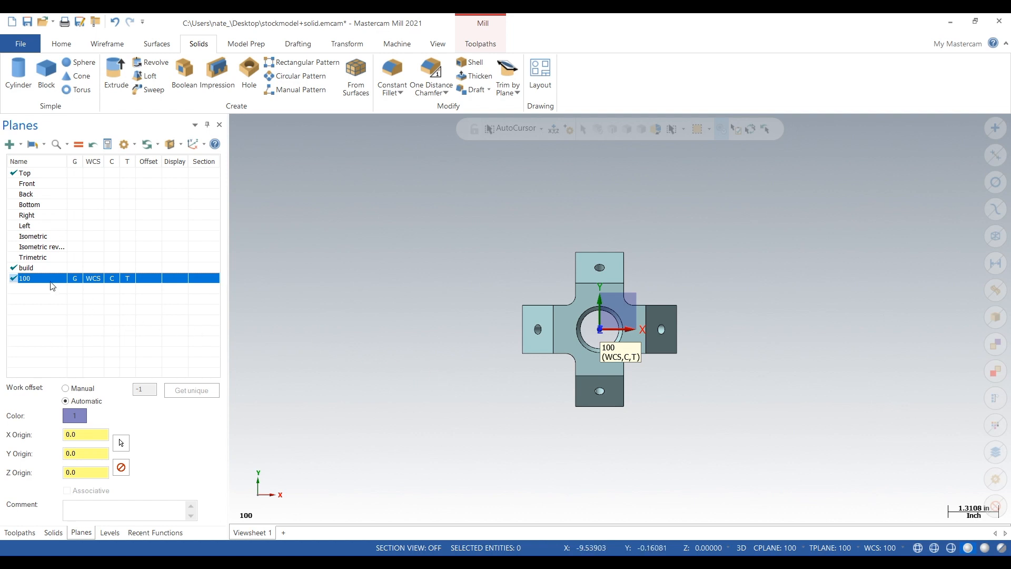
- Bring up the view options to rotate the part toward an isometric orientation
{"action": "right_click", "coordinate": [24, 278]}
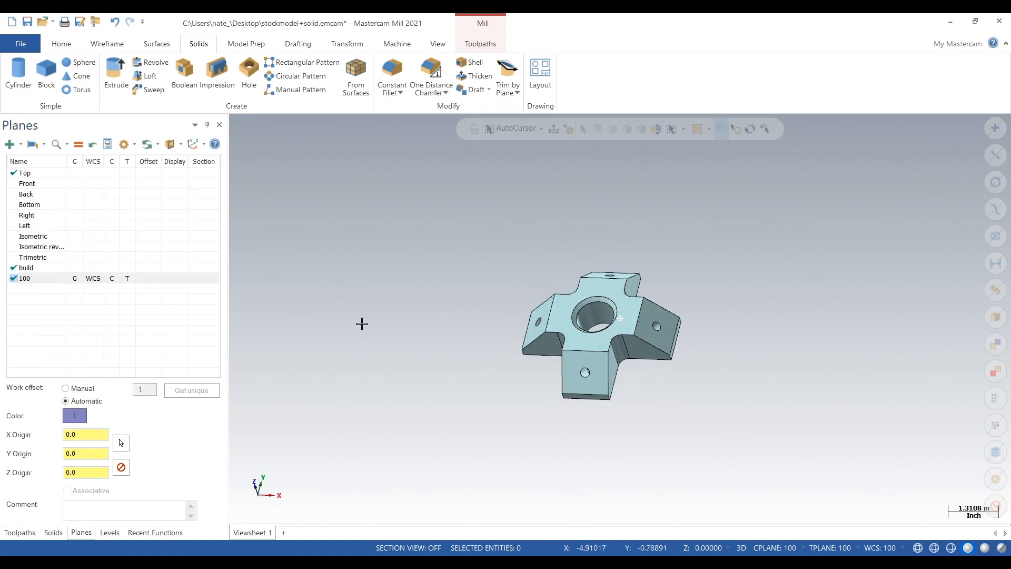
- Create plane 101 from the angled face on the right arm, choosing the matching orientation
{"action": "left_click", "coordinate": [10, 144]}
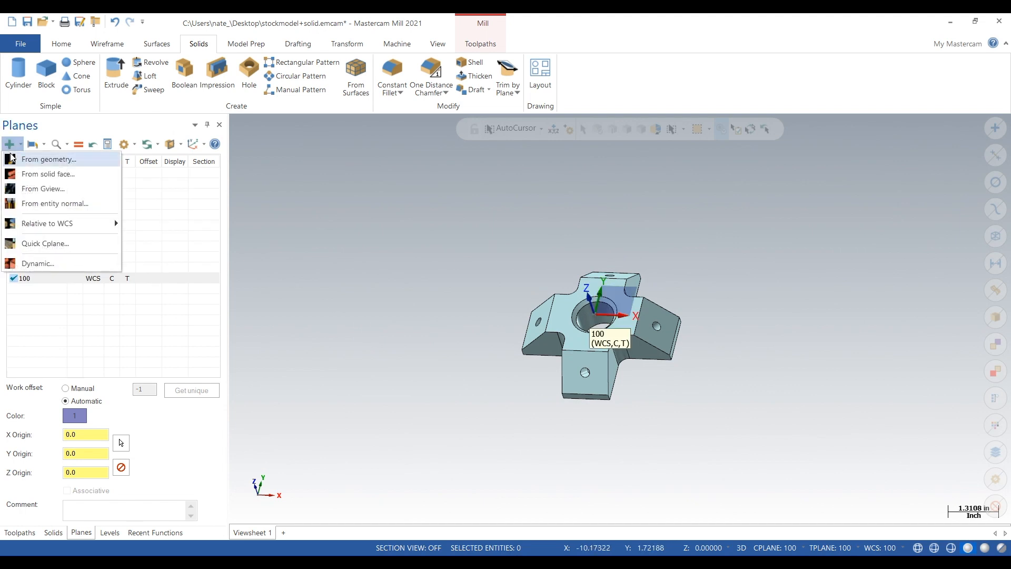
{"action": "left_click", "coordinate": [47, 174]}
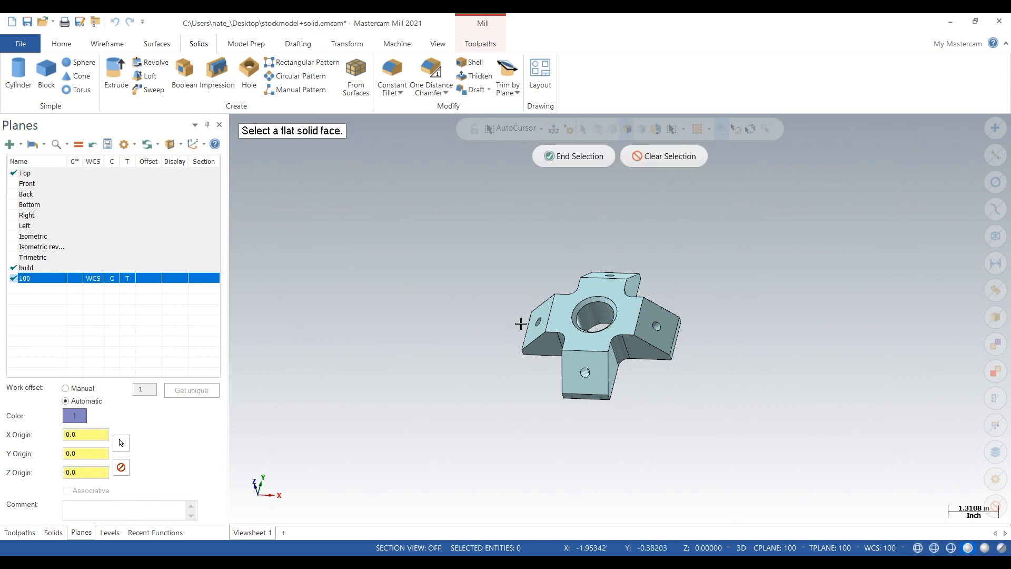
{"action": "left_click", "coordinate": [654, 316]}
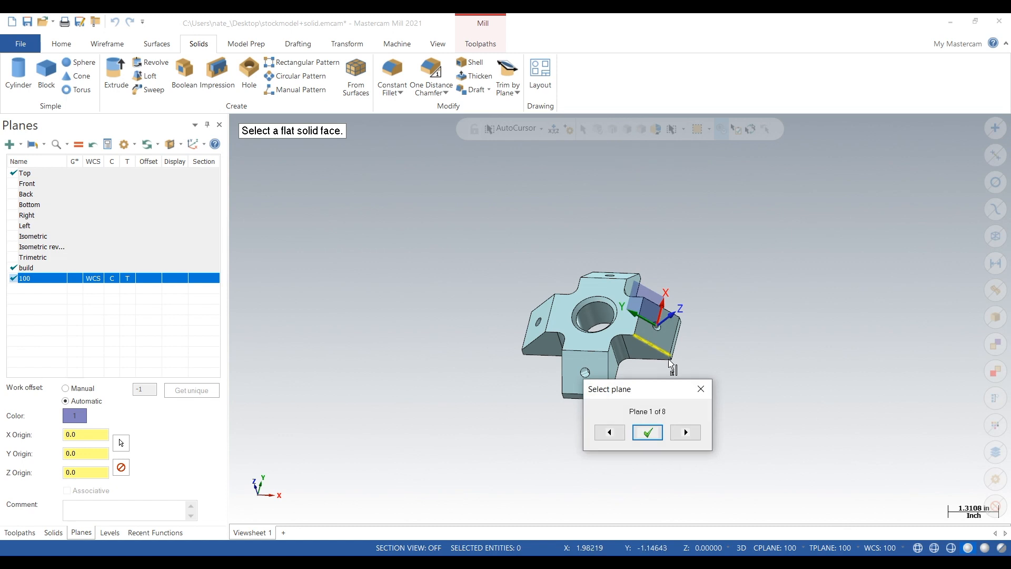
{"action": "mouse_move", "coordinate": [685, 432]}
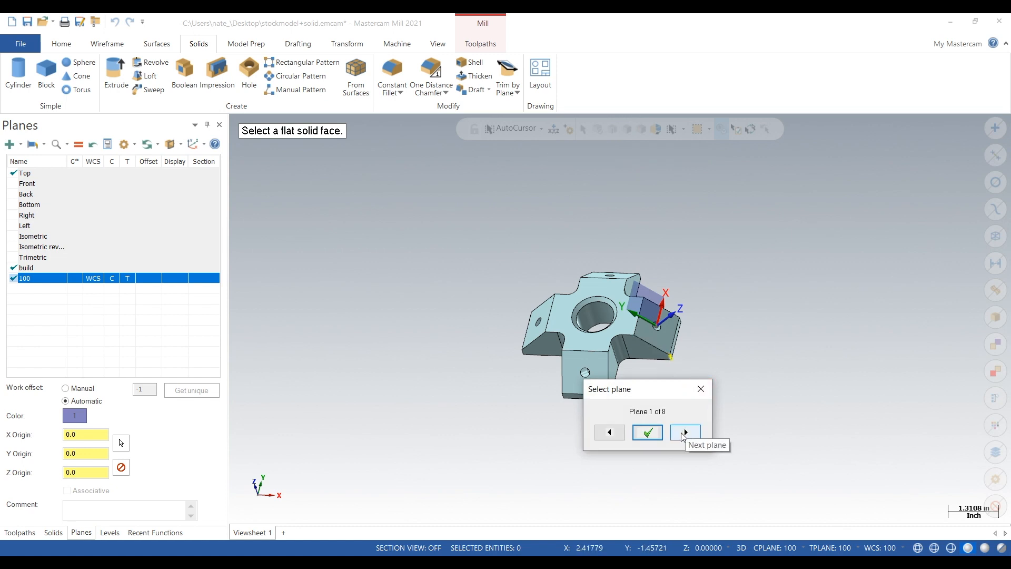
{"action": "left_click", "coordinate": [684, 432]}
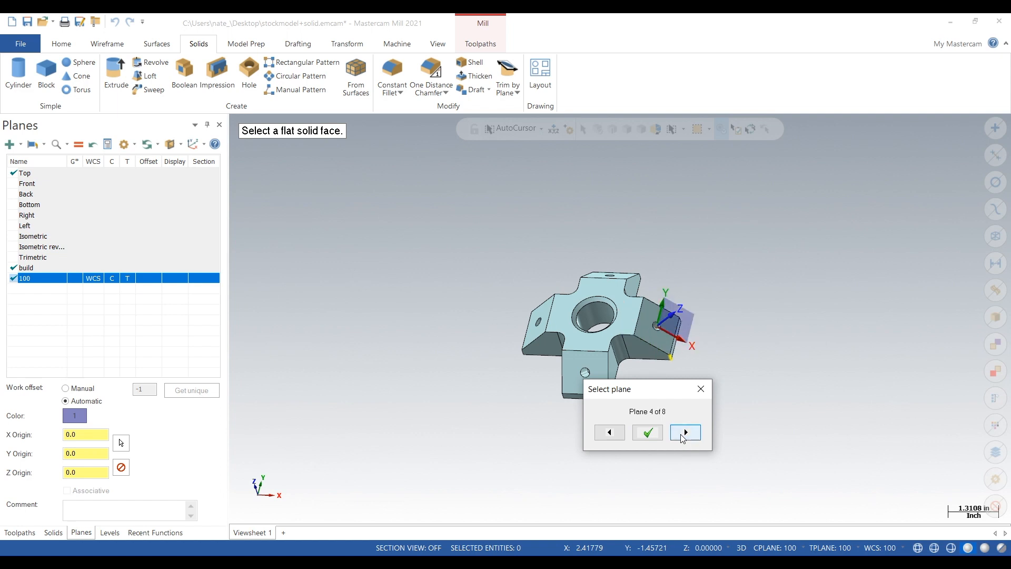
{"action": "mouse_move", "coordinate": [646, 432]}
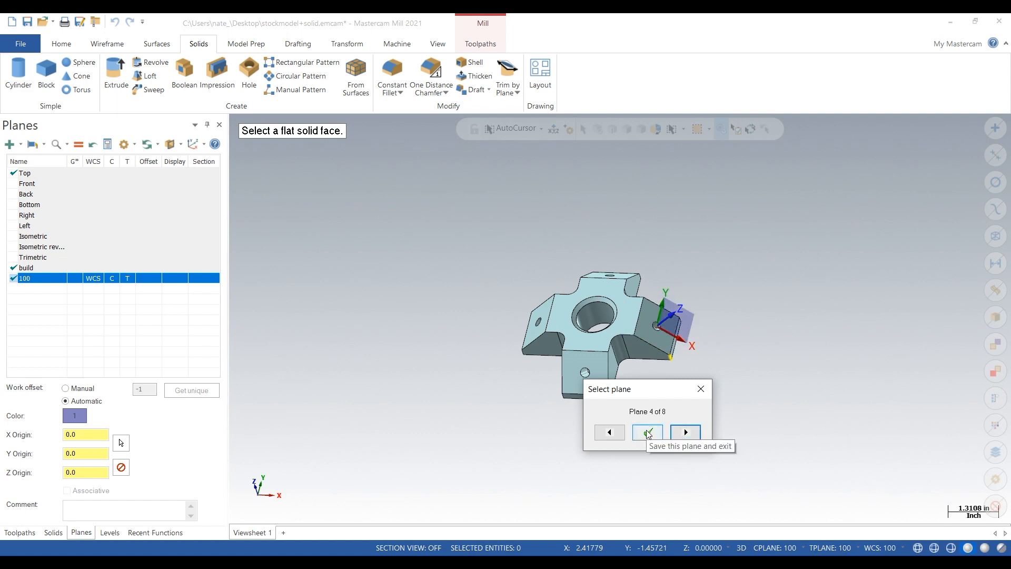
{"action": "left_click", "coordinate": [646, 432]}
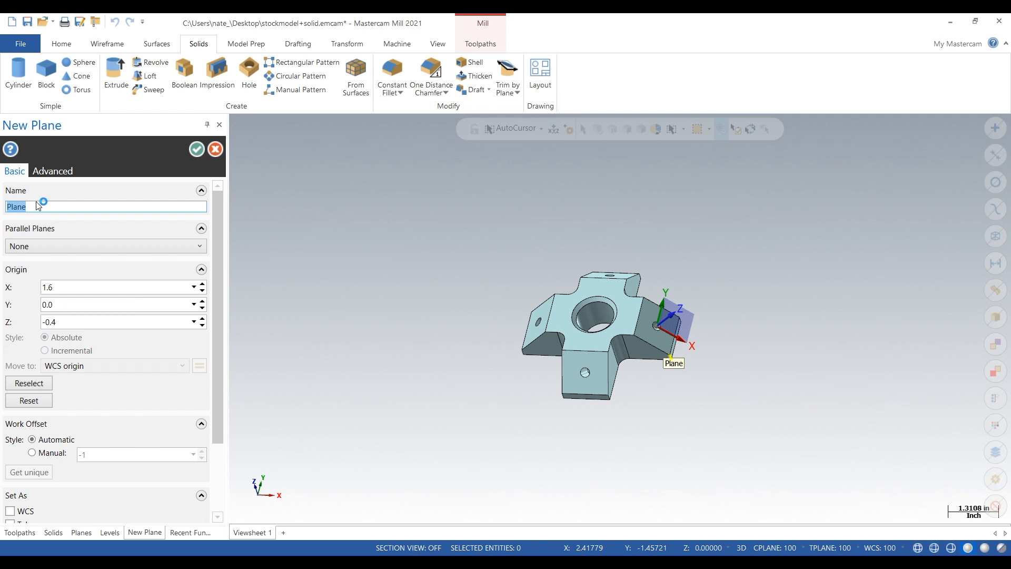
{"action": "type", "text": "101"}
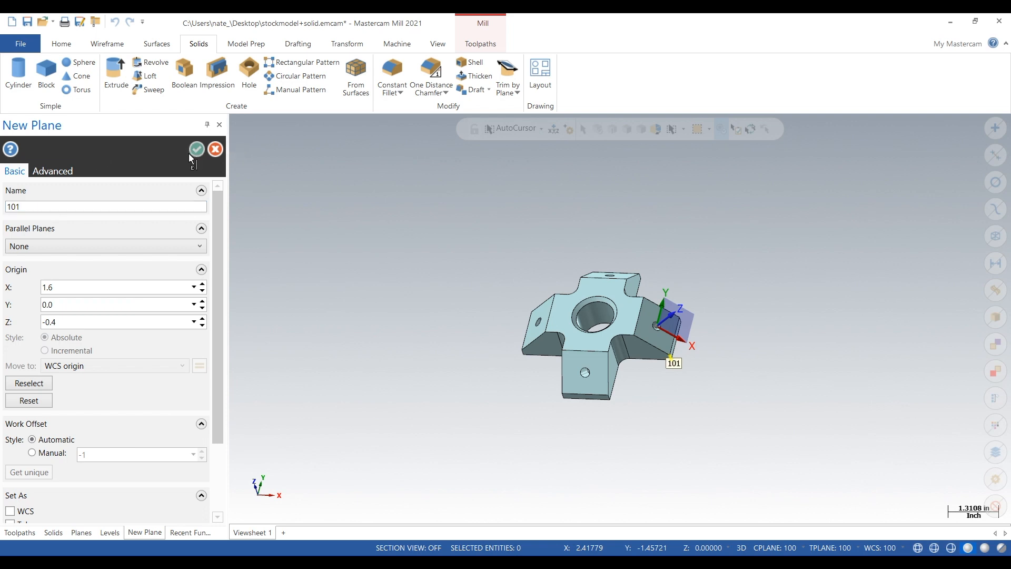
{"action": "left_click", "coordinate": [197, 148]}
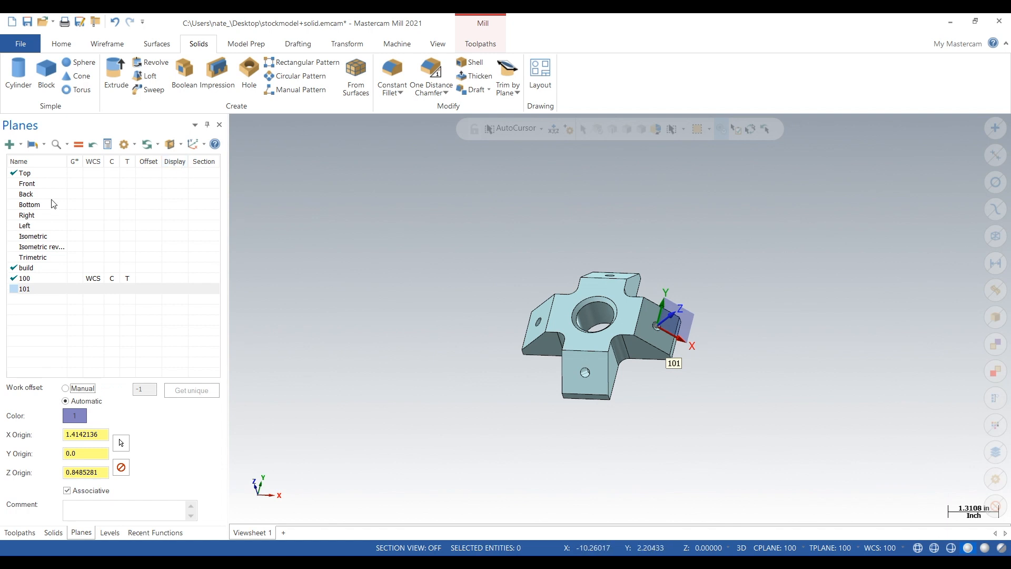
- Create plane 102 from the front face of the lower arm with the chosen orientation
{"action": "left_click", "coordinate": [10, 144]}
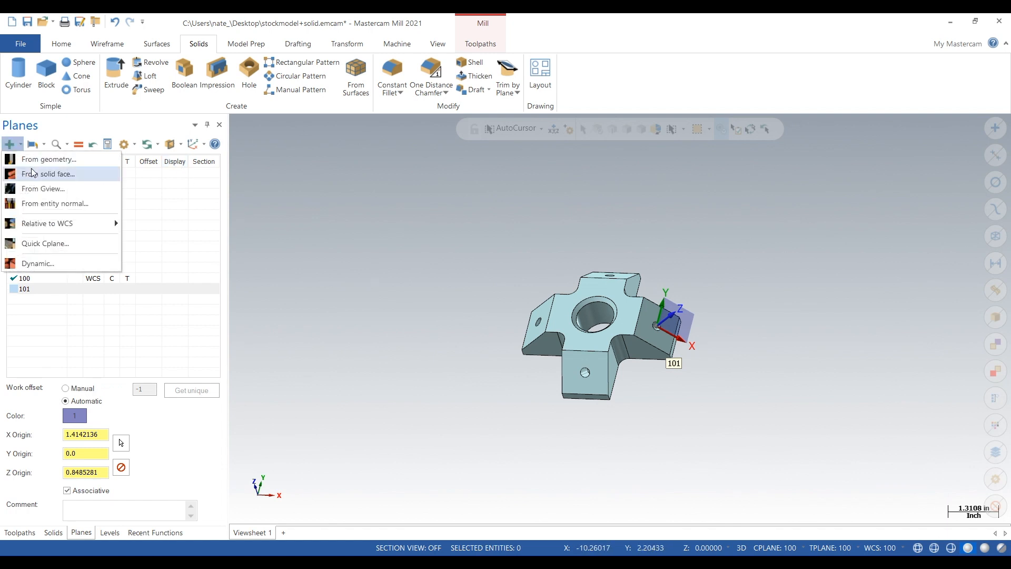
{"action": "left_click", "coordinate": [49, 174]}
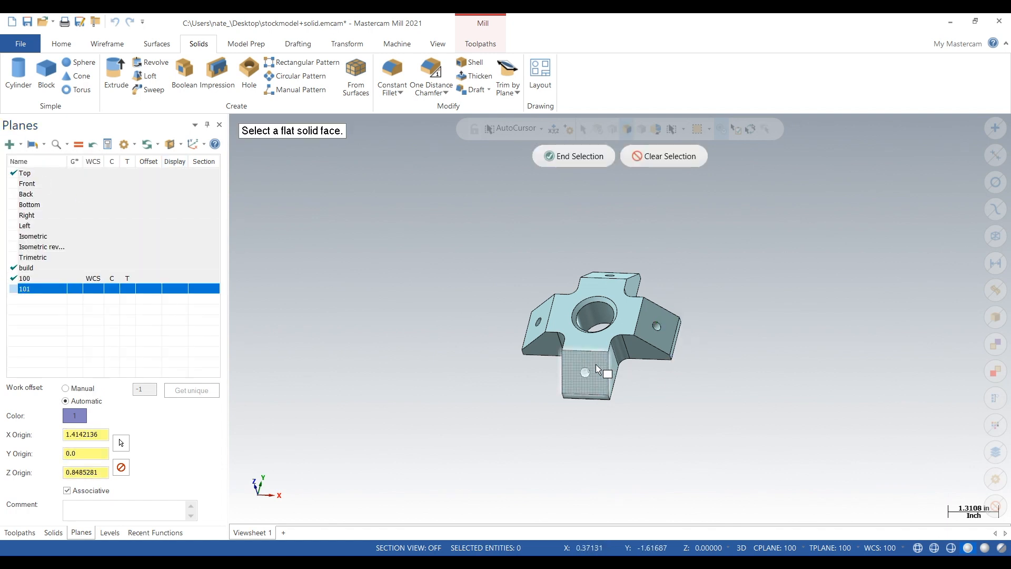
{"action": "left_click", "coordinate": [584, 372]}
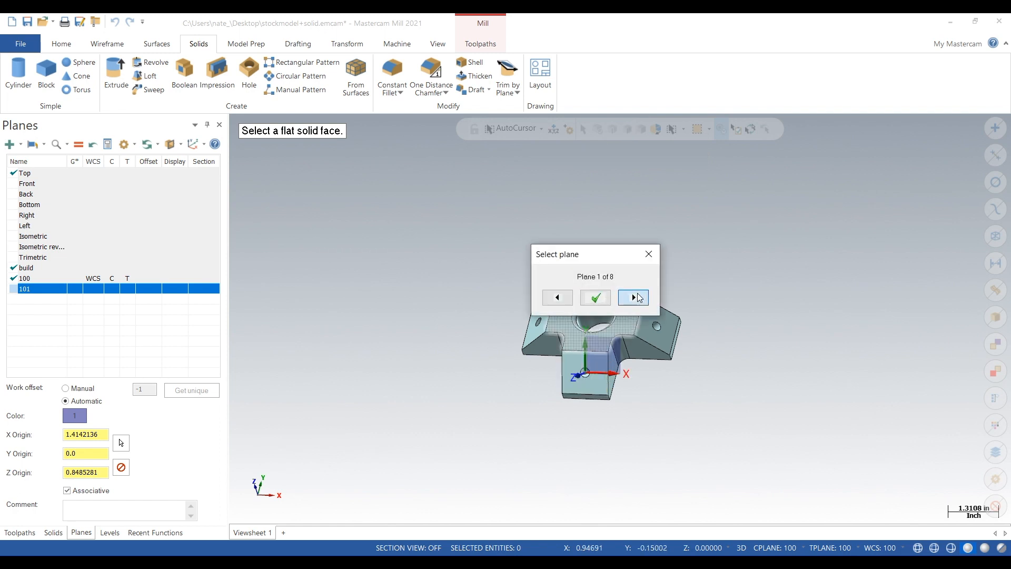
{"action": "left_click", "coordinate": [633, 297]}
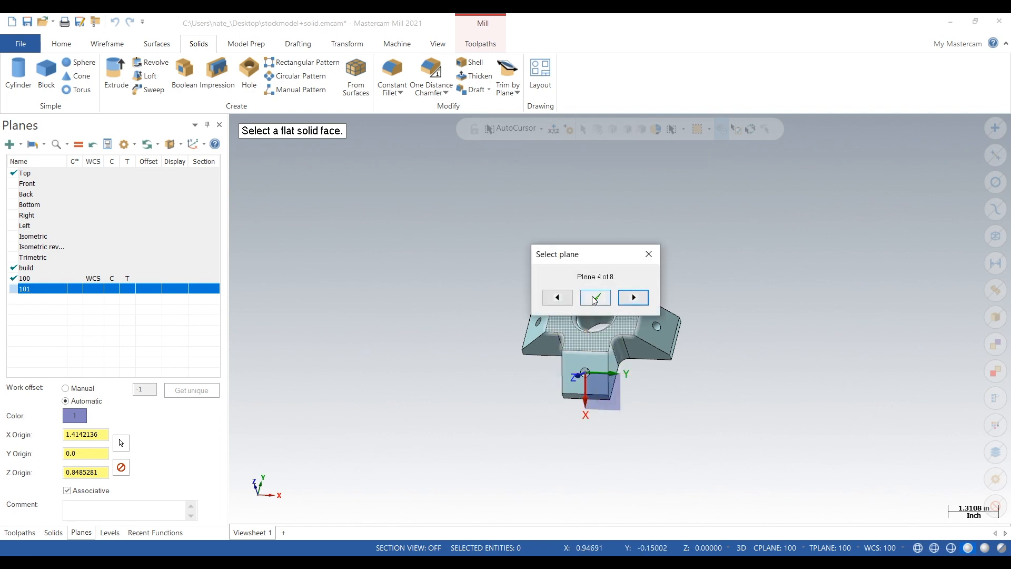
{"action": "mouse_move", "coordinate": [594, 297]}
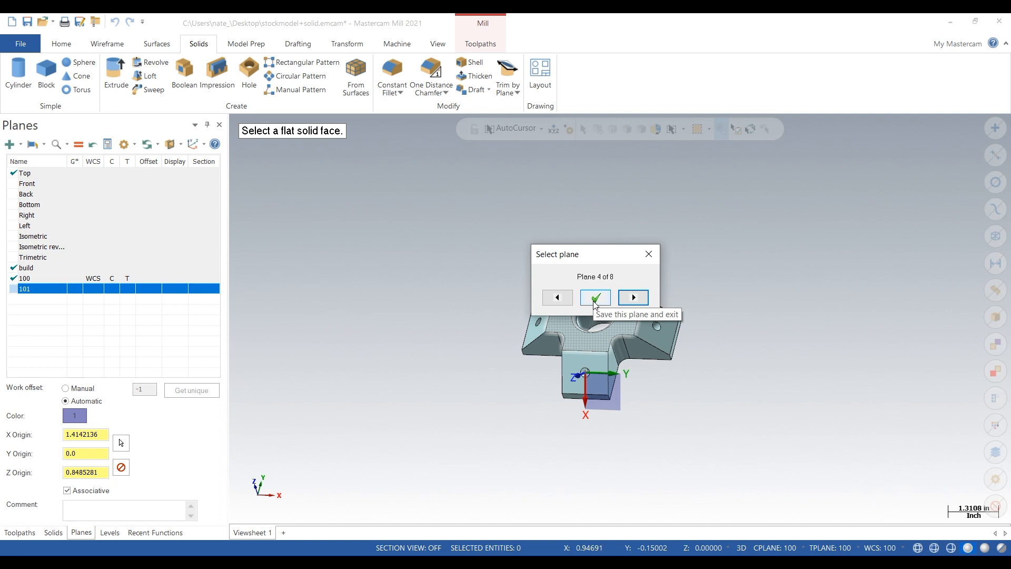
{"action": "left_click", "coordinate": [593, 297]}
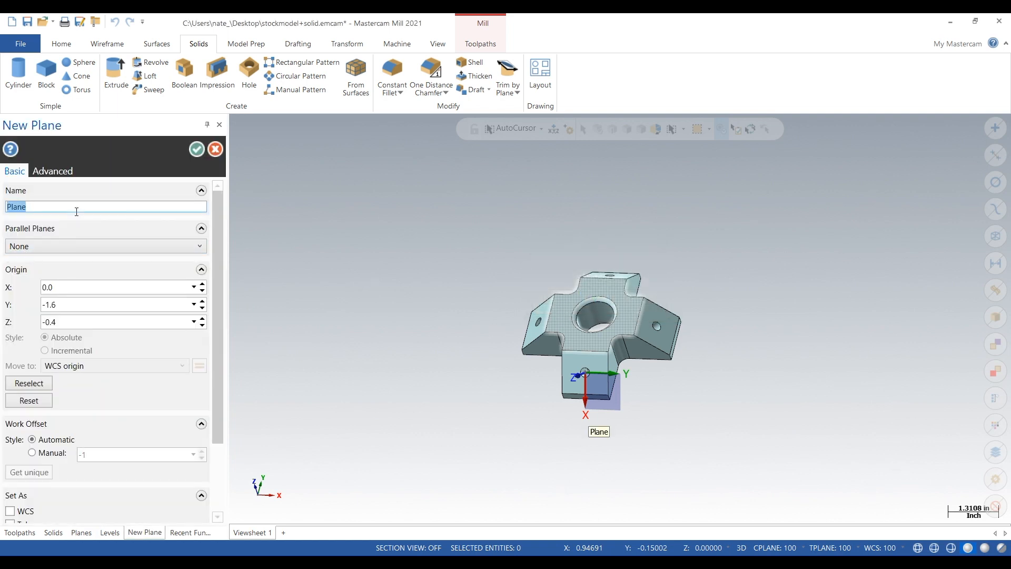
{"action": "type", "text": "102"}
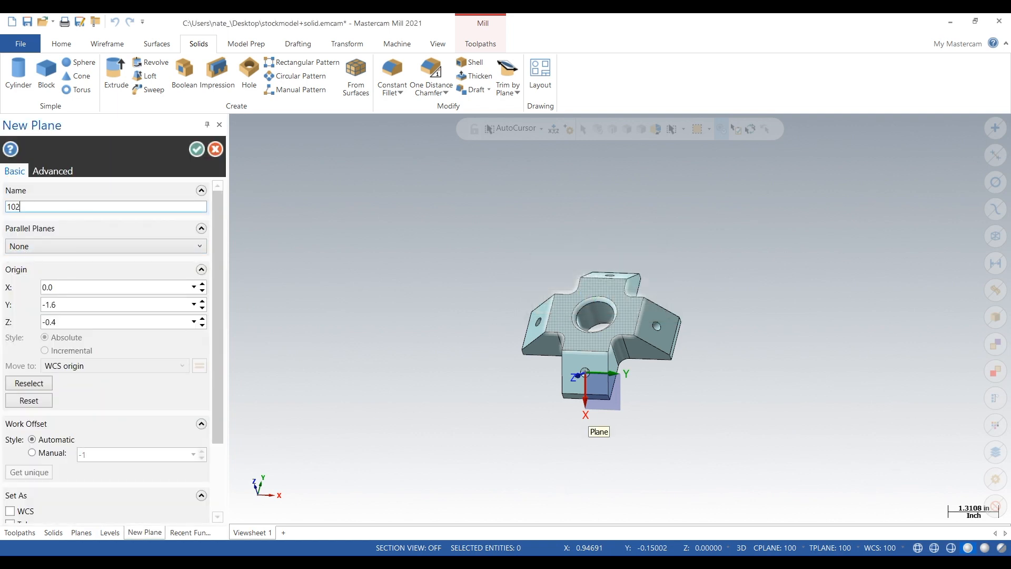
{"action": "left_click", "coordinate": [197, 149]}
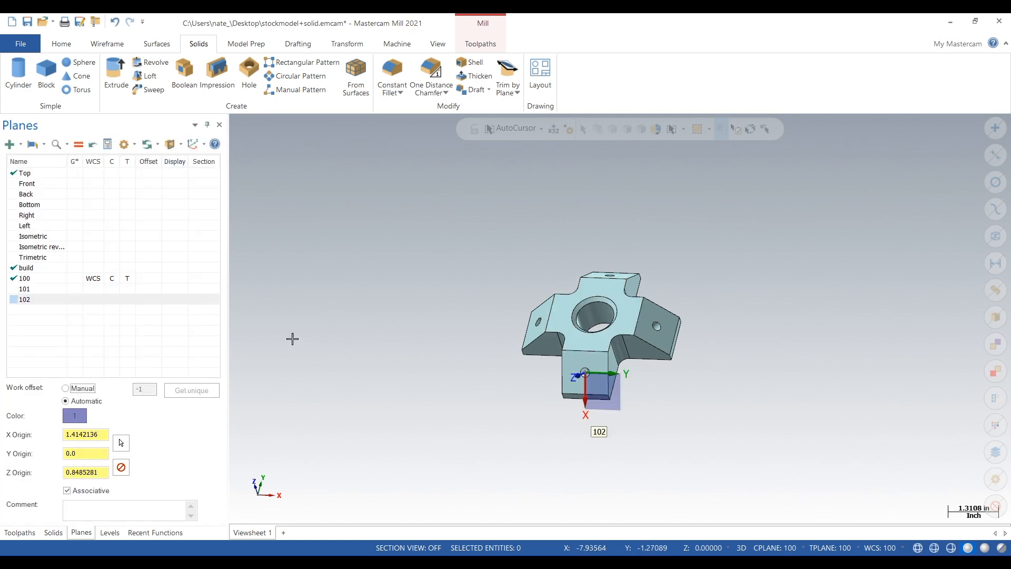
{"action": "left_click", "coordinate": [8, 143]}
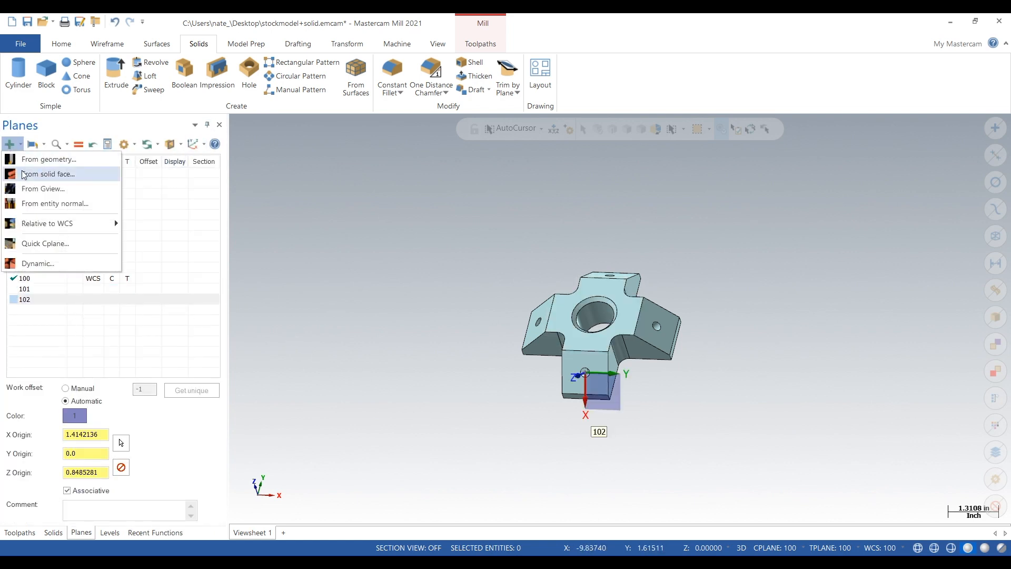
- Create plane 103 from the end face of another arm, accepting the proposed orientation
{"action": "left_click", "coordinate": [48, 174]}
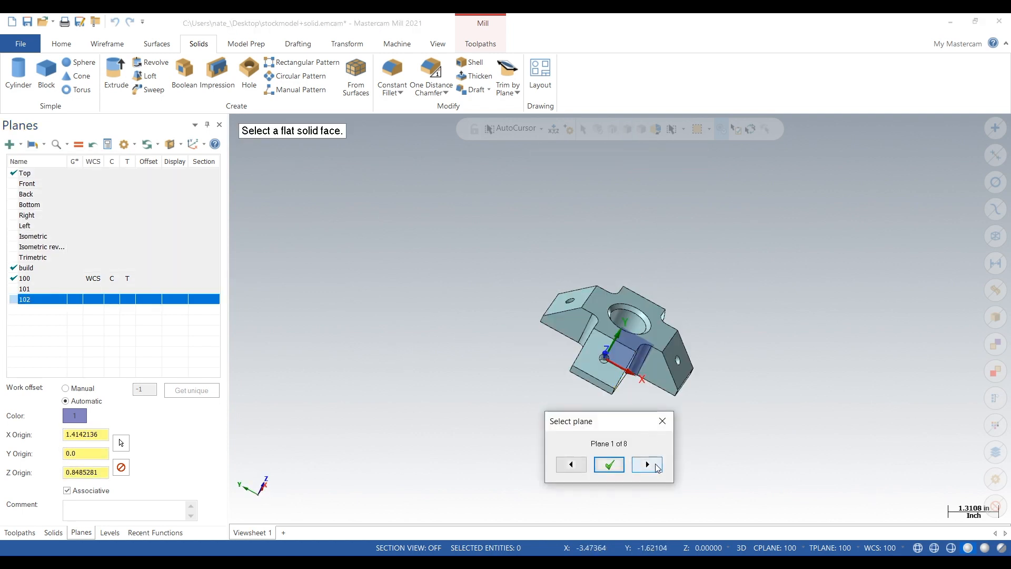
{"action": "left_click", "coordinate": [646, 464]}
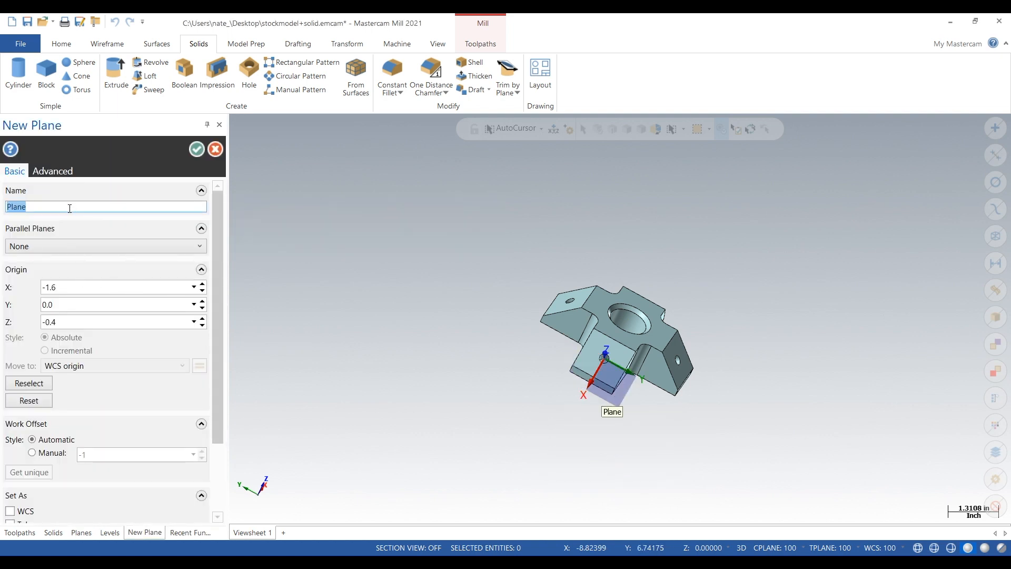
{"action": "type", "text": "103"}
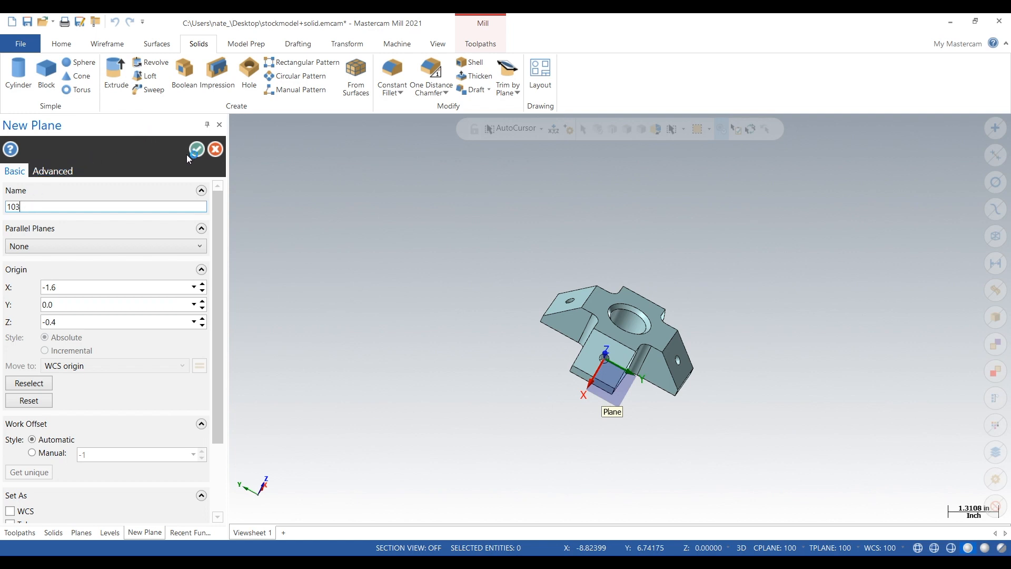
{"action": "left_click", "coordinate": [196, 149]}
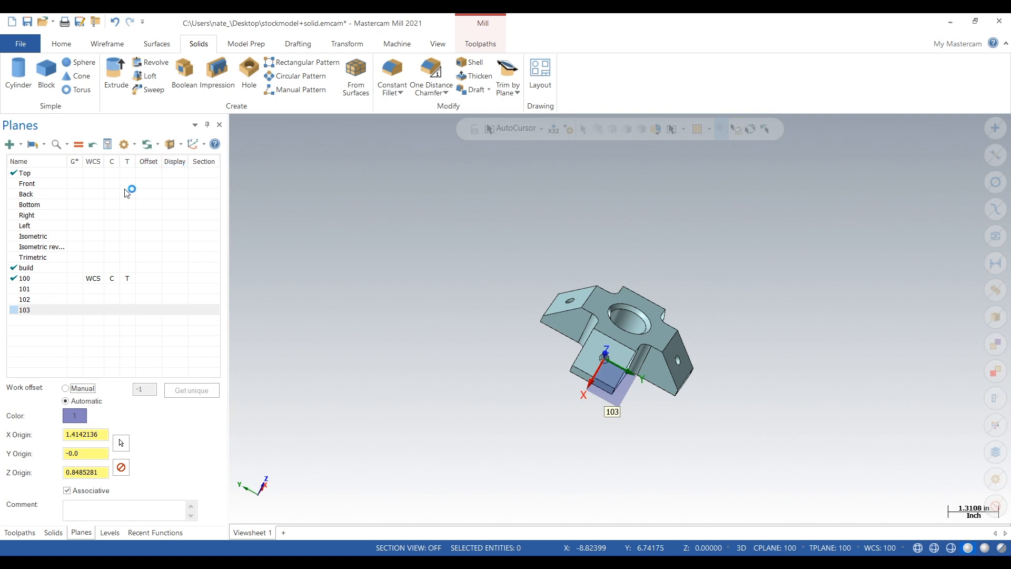
{"action": "mouse_move", "coordinate": [388, 334]}
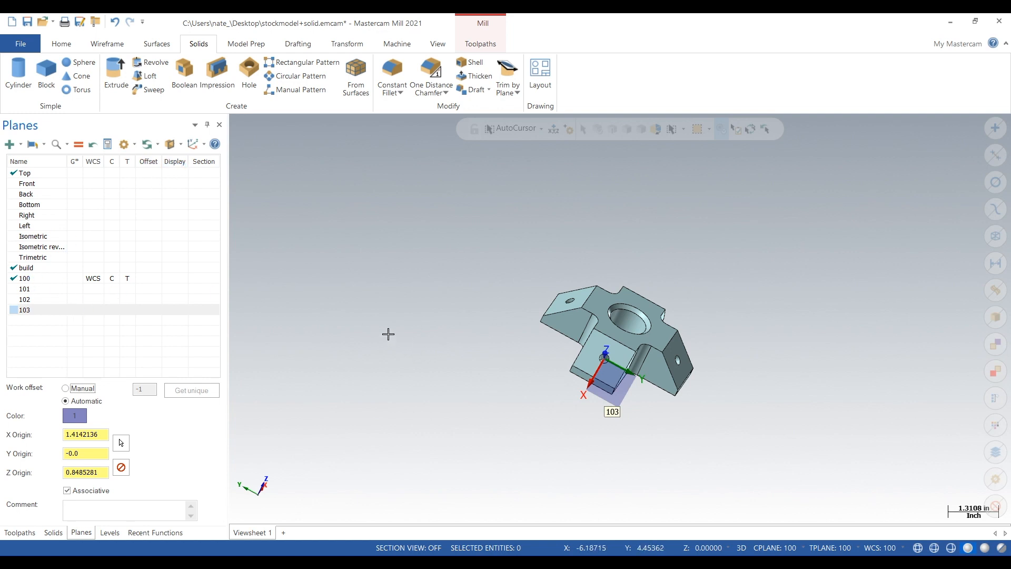
{"action": "mouse_move", "coordinate": [40, 286]}
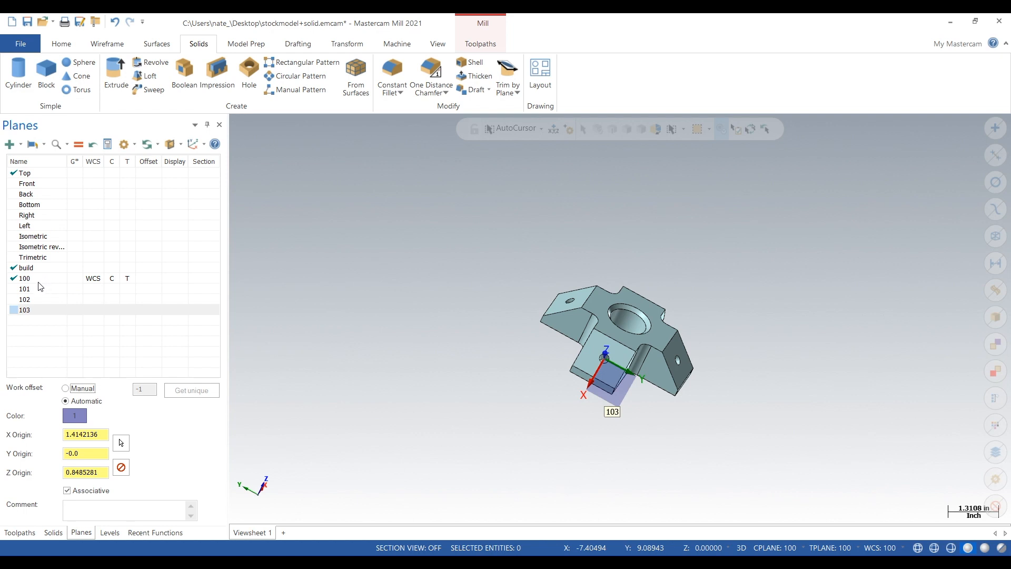
- View the part square to planes 100, 101, 102 and 103 in turn
{"action": "left_click", "coordinate": [24, 278]}
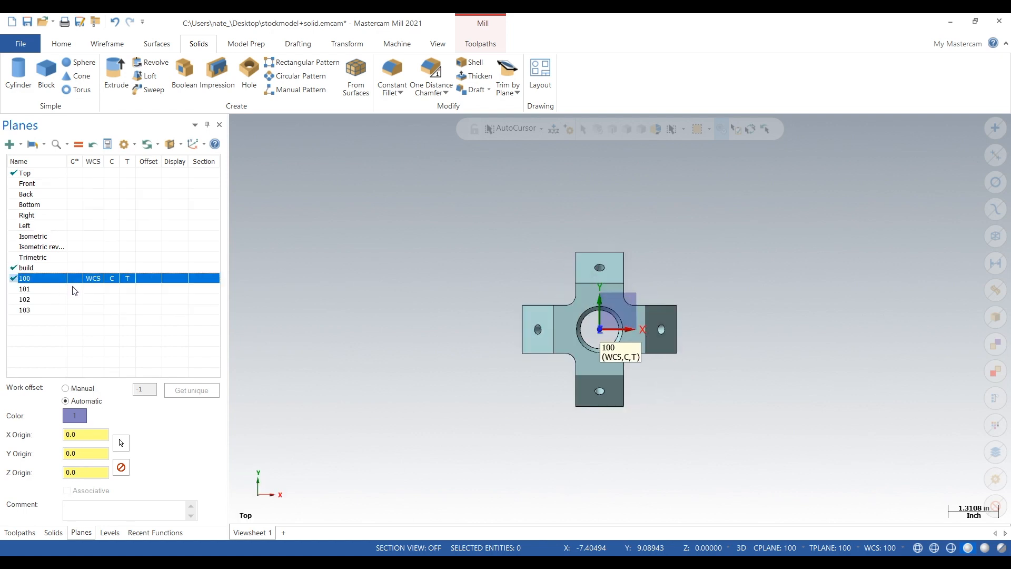
{"action": "left_click", "coordinate": [24, 288]}
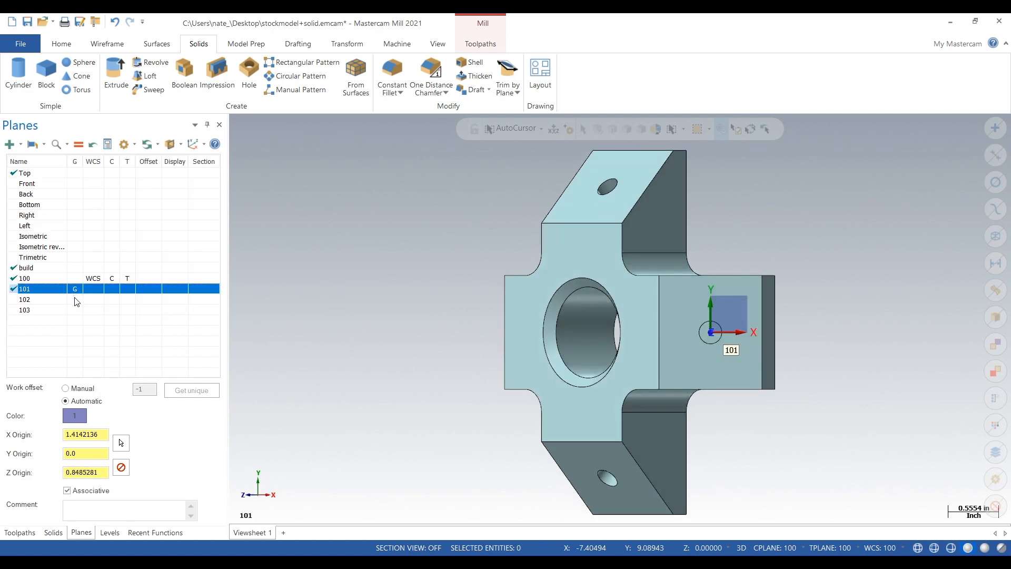
{"action": "left_click", "coordinate": [24, 310]}
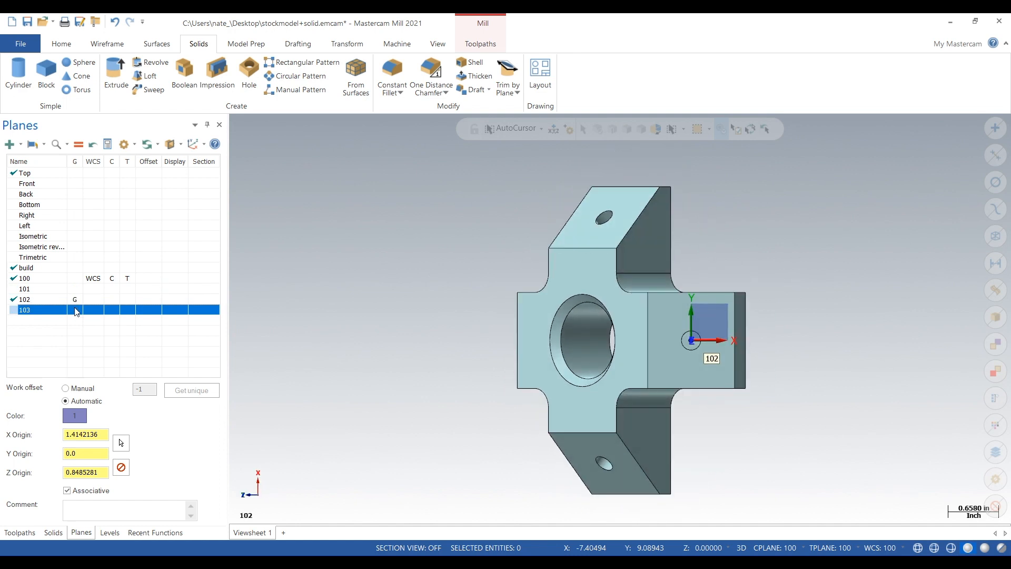
{"action": "left_click", "coordinate": [13, 310]}
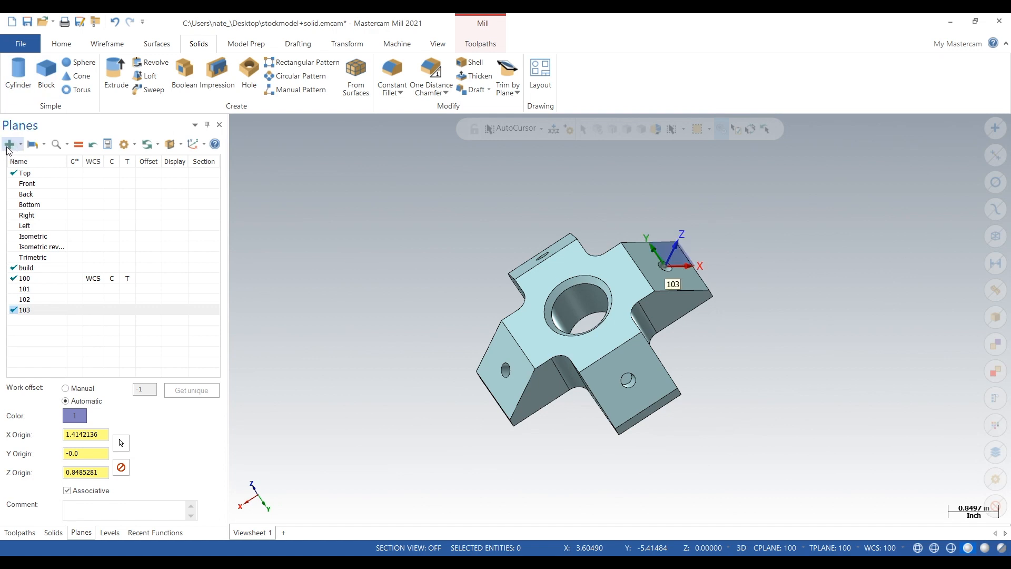
- Create plane 104 from the remaining arm's end face with the chosen orientation
{"action": "left_click", "coordinate": [9, 144]}
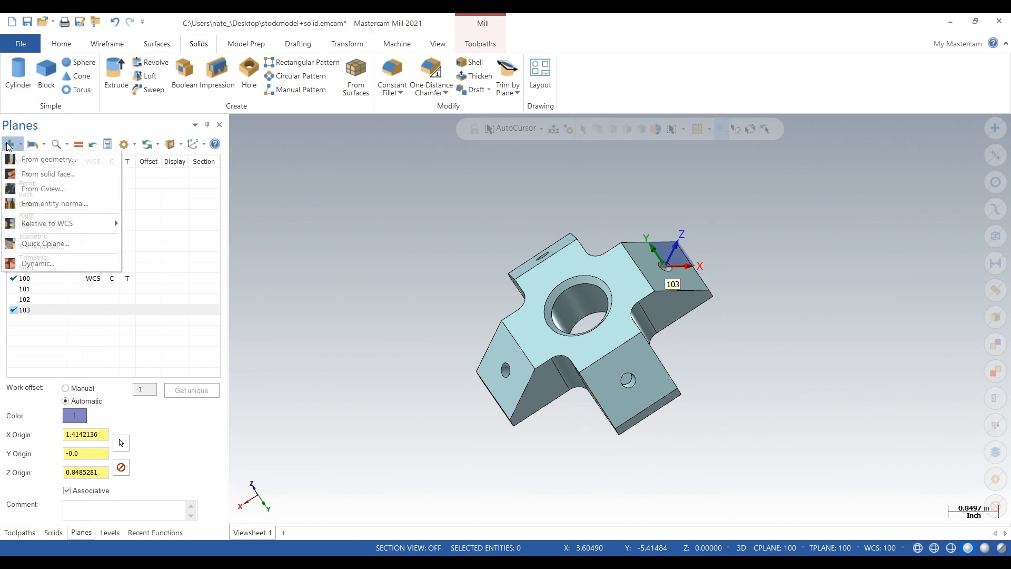
{"action": "left_click", "coordinate": [47, 174]}
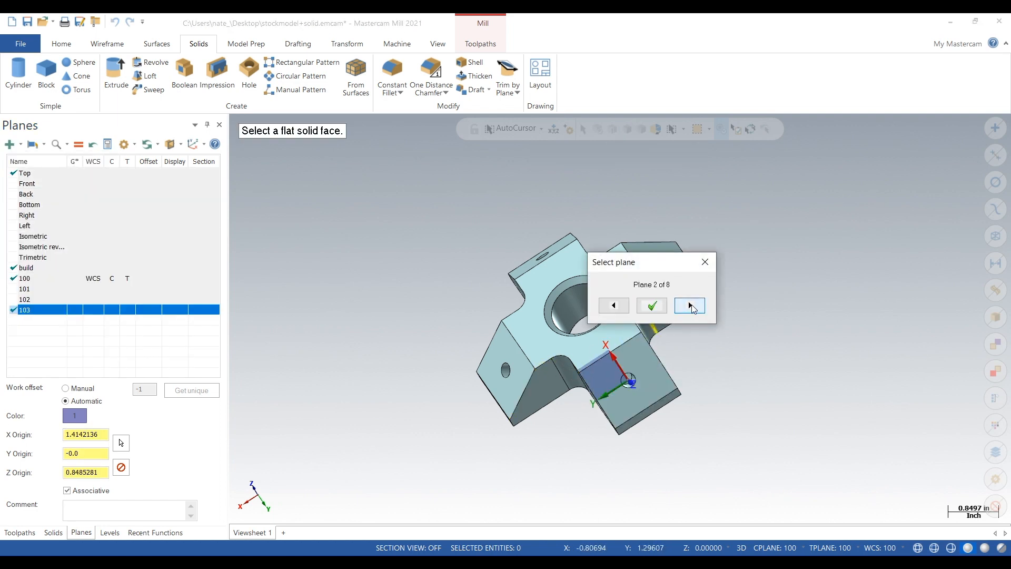
{"action": "left_click", "coordinate": [689, 306]}
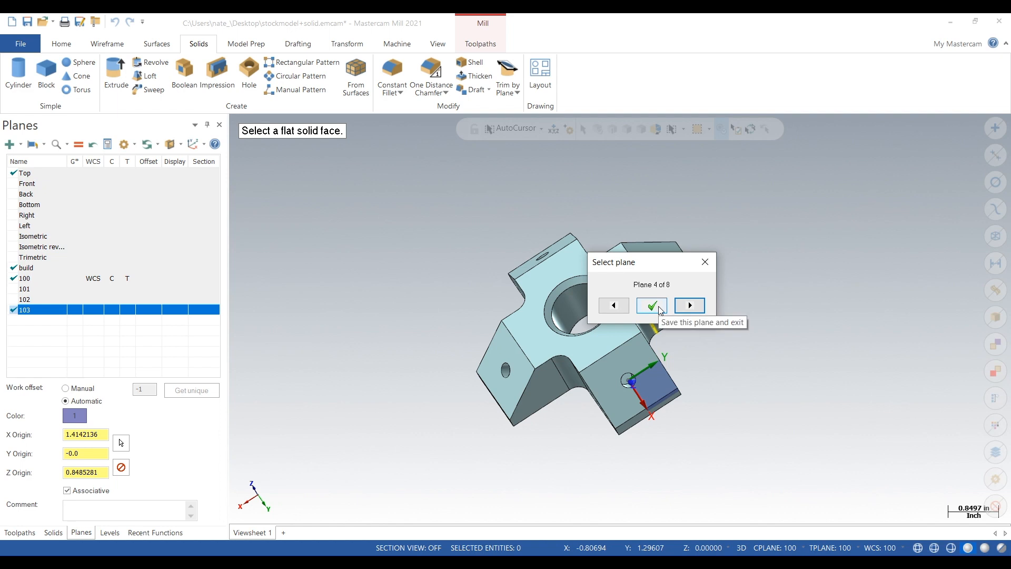
{"action": "left_click", "coordinate": [650, 305]}
{"action": "type", "text": "1"}
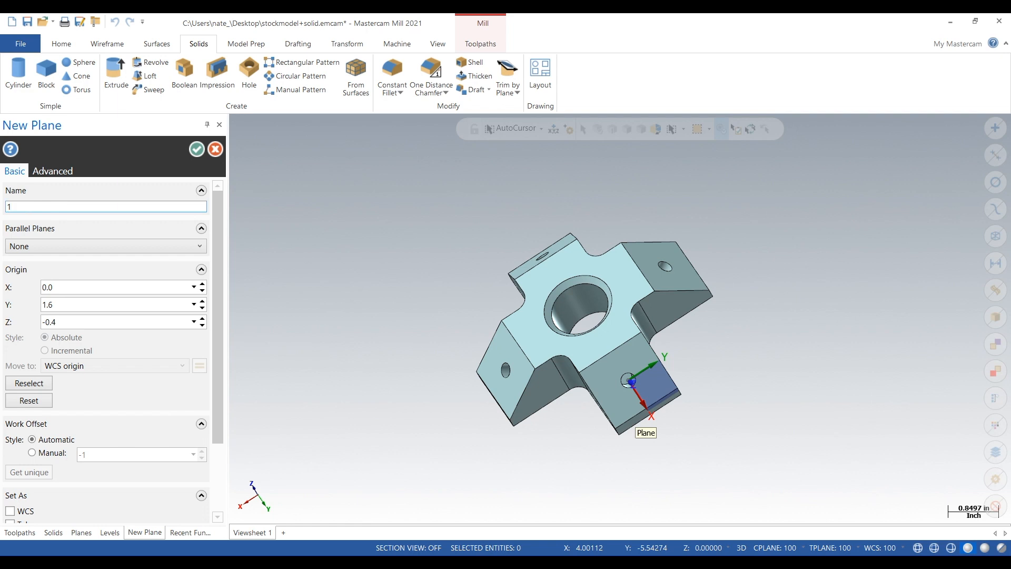
{"action": "type", "text": "0"}
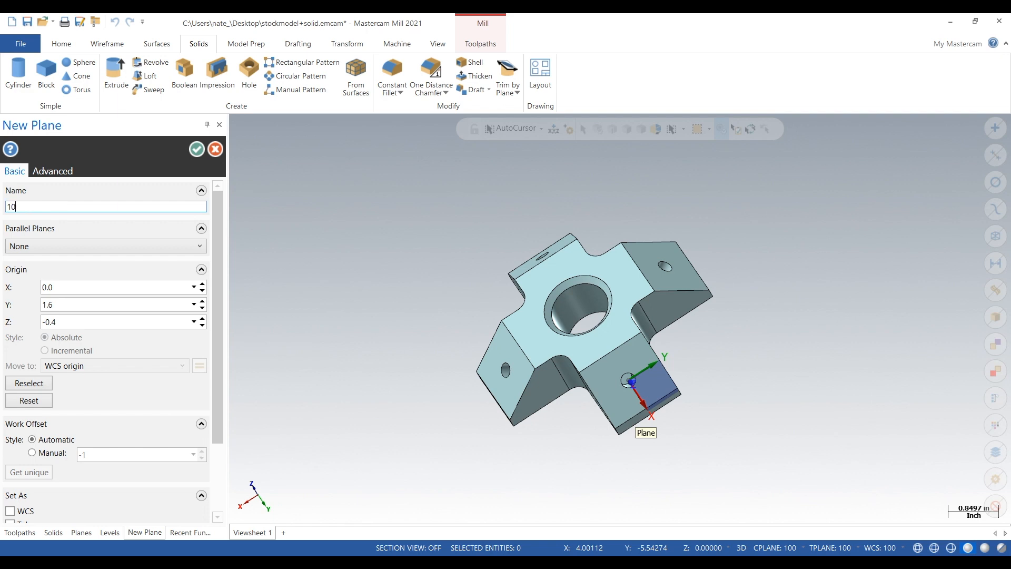
{"action": "type", "text": "4"}
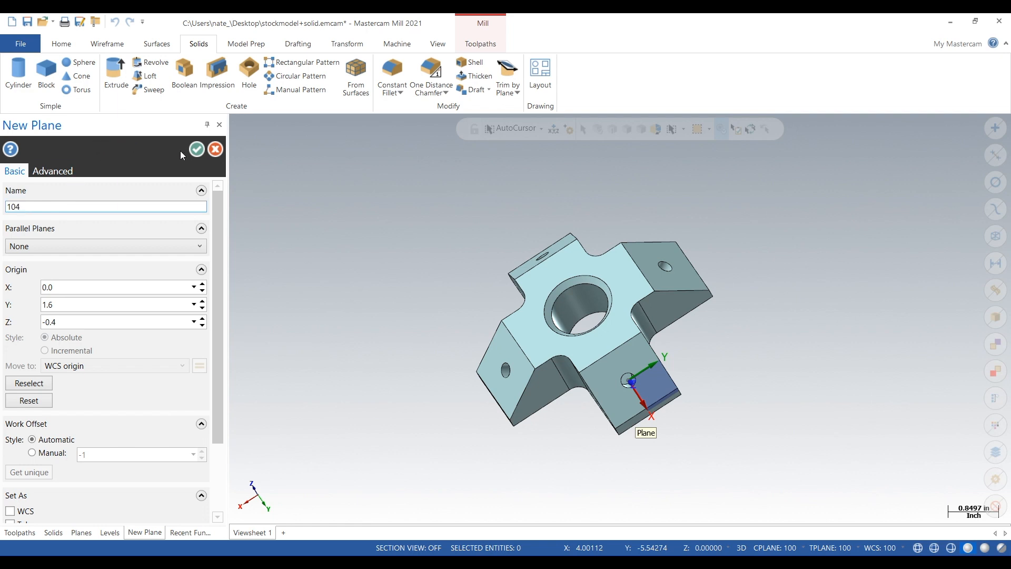
{"action": "left_click", "coordinate": [196, 148]}
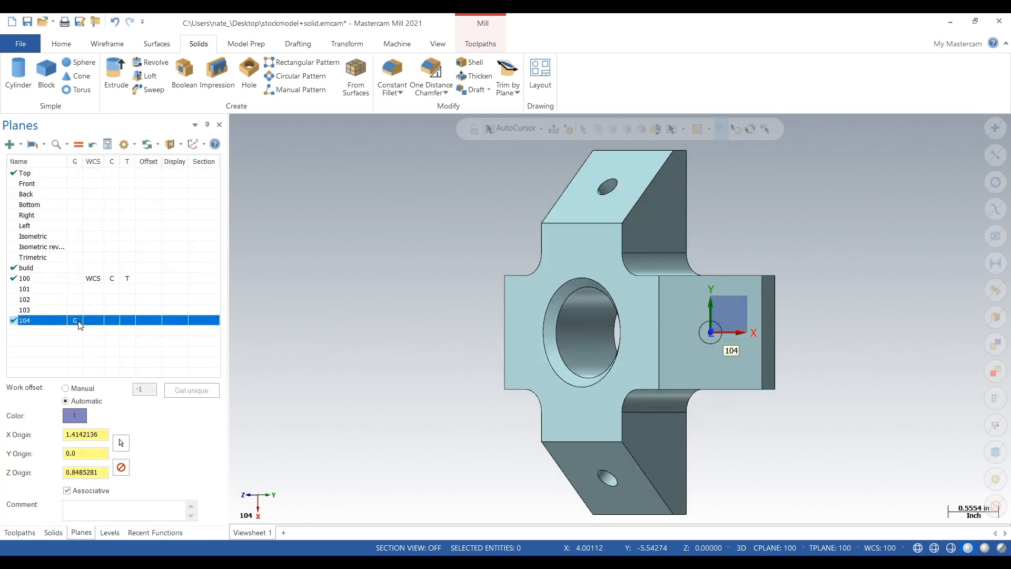
- View the part square to planes 103, 101 and 100, ending on plane 100
{"action": "left_click", "coordinate": [24, 310]}
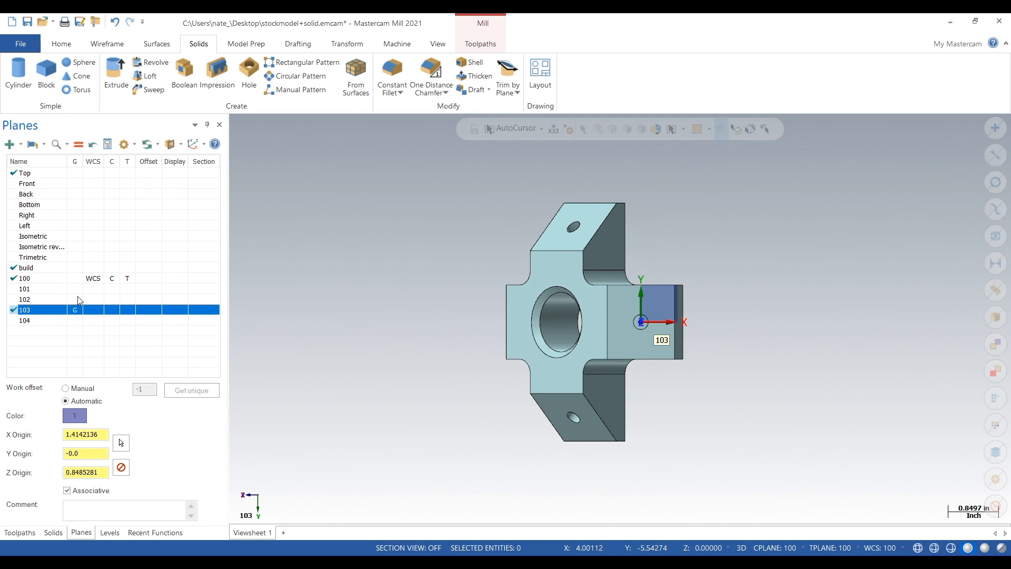
{"action": "left_click", "coordinate": [24, 288]}
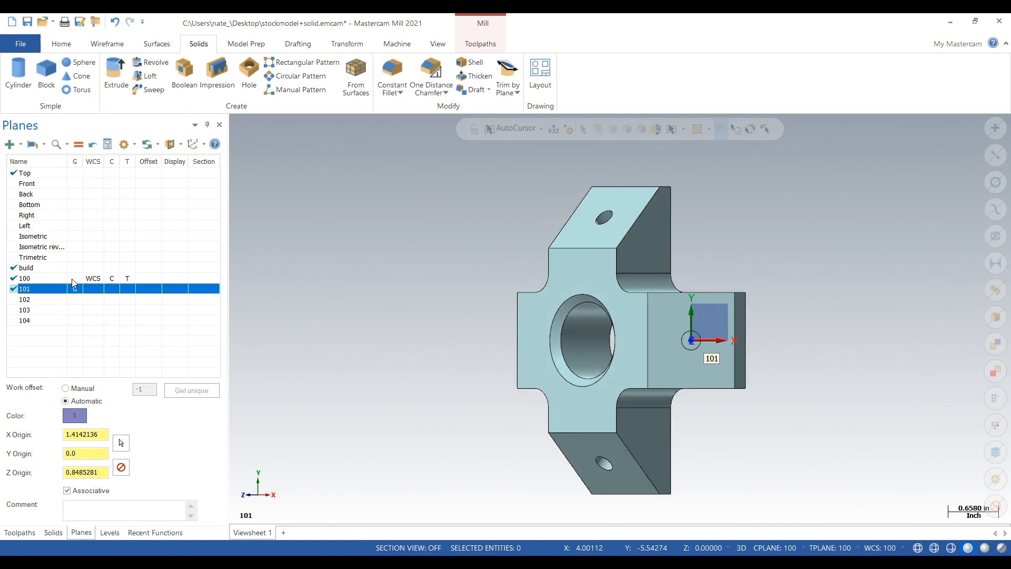
{"action": "left_click", "coordinate": [24, 278]}
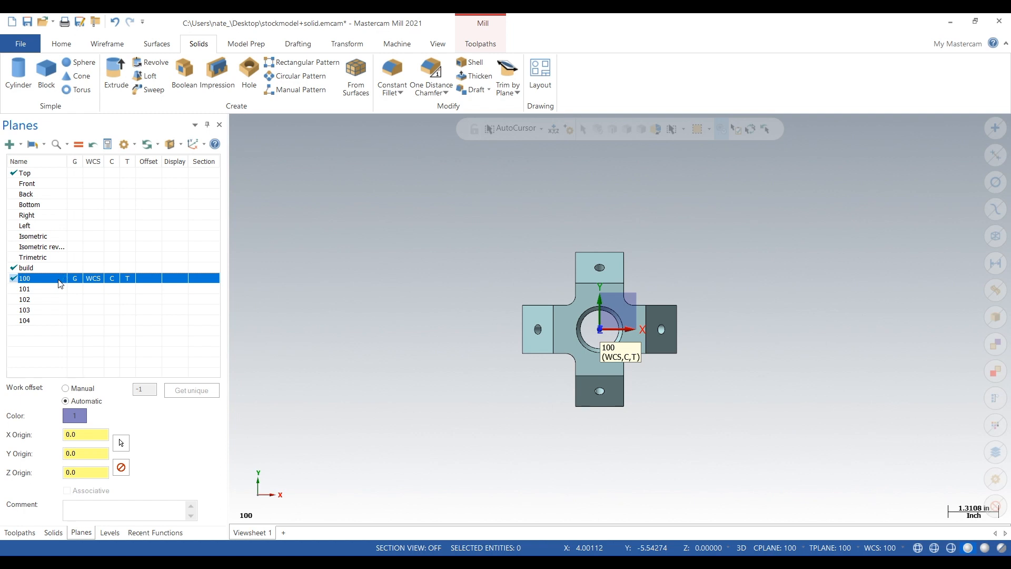
{"action": "mouse_move", "coordinate": [294, 310]}
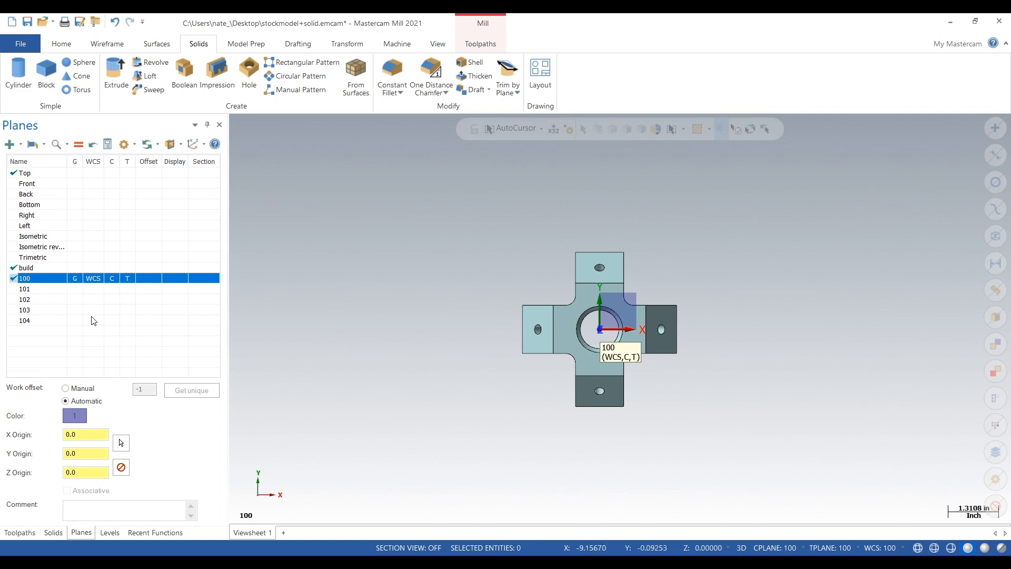
{"action": "mouse_move", "coordinate": [57, 325]}
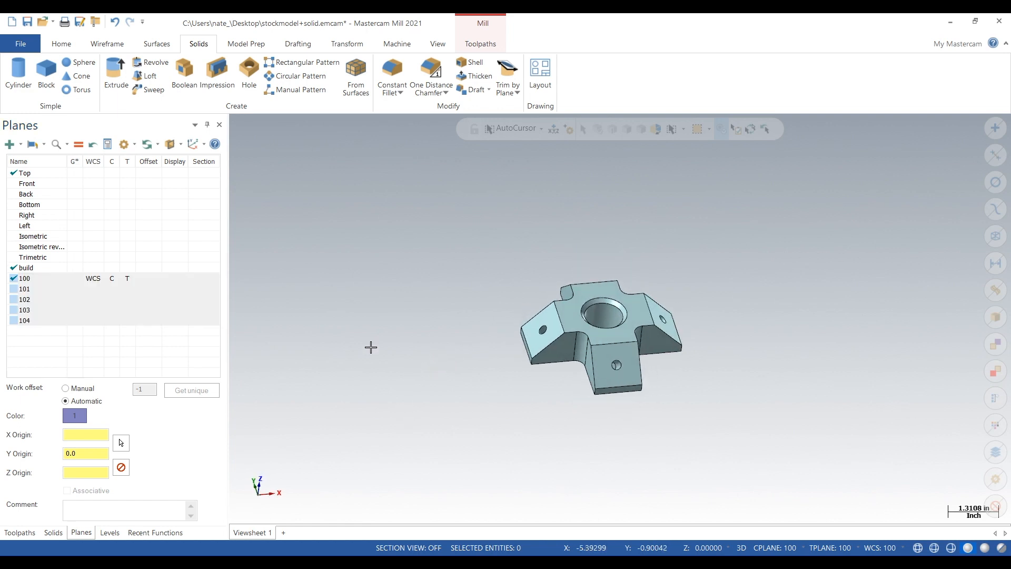
- Select planes 104 through 100 so all five planes display on the part
{"action": "left_click", "coordinate": [24, 320]}
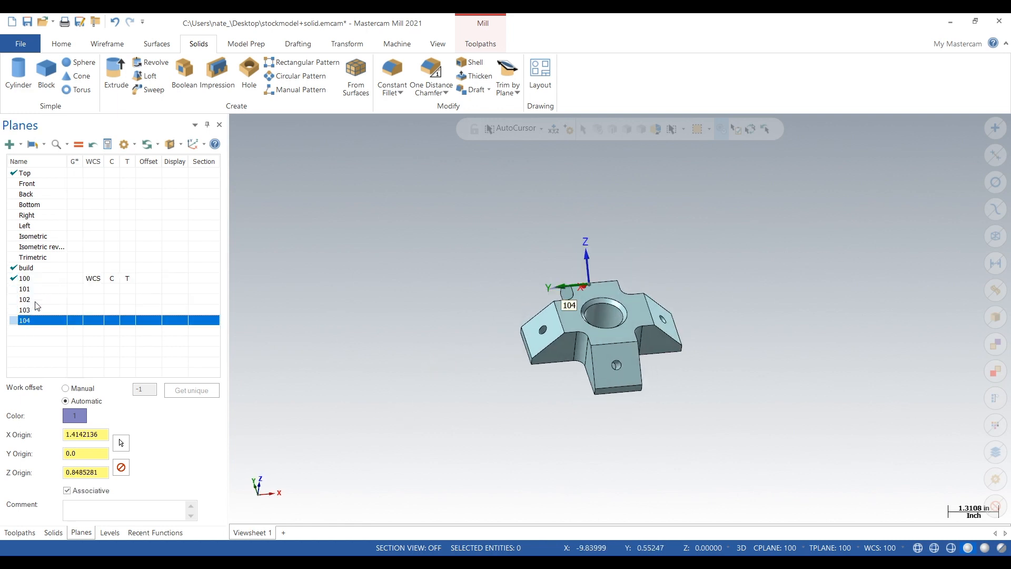
{"action": "left_click", "coordinate": [24, 278]}
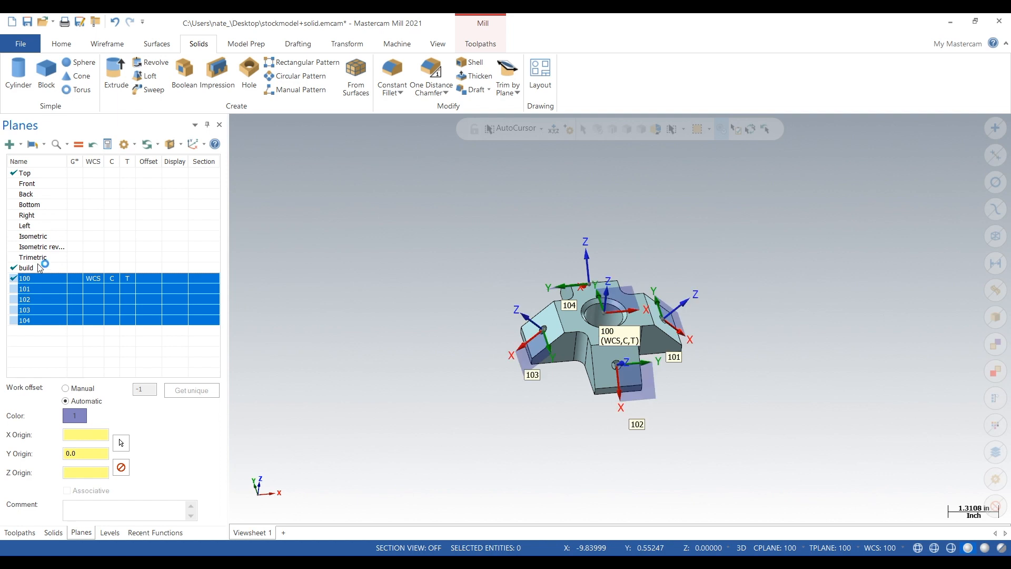